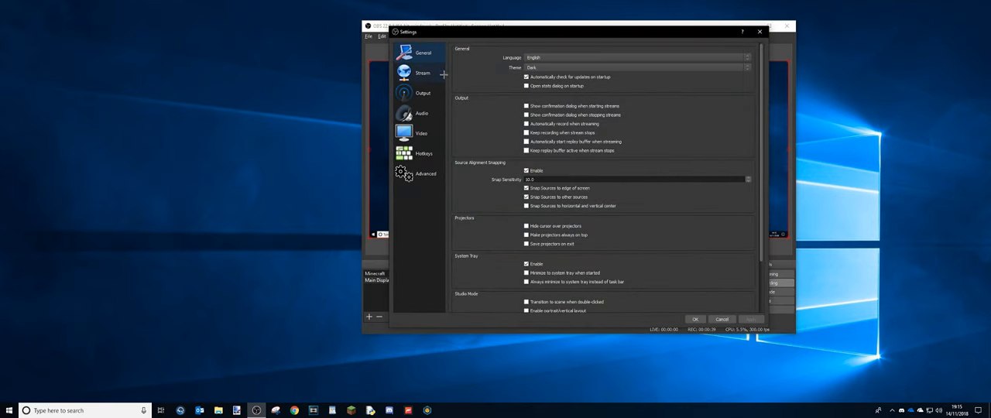
Scroll through the General page and switch to the Output section's Streaming settings
scroll("down", 3)
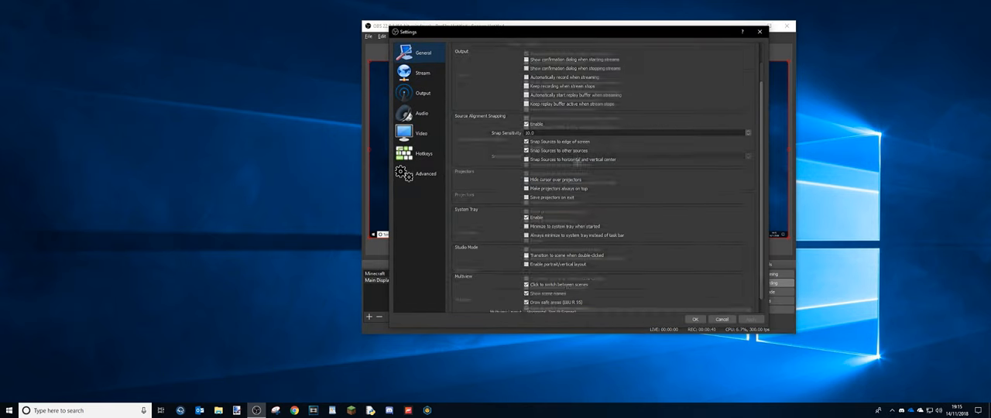
scroll("up", 3)
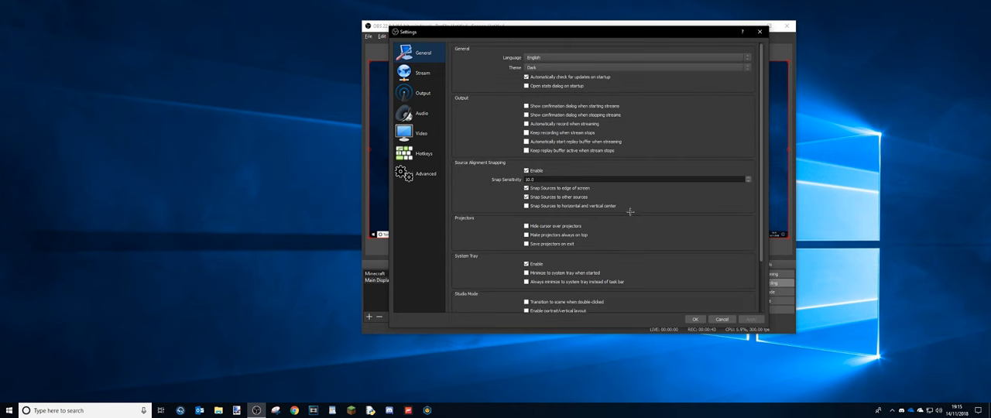
left_click(423, 92)
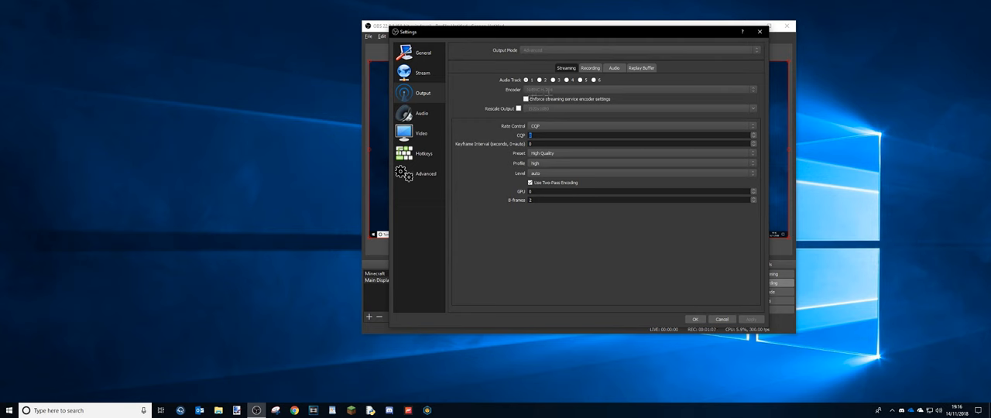
Review the Recording output settings, then bring up the Audio settings
left_click(590, 68)
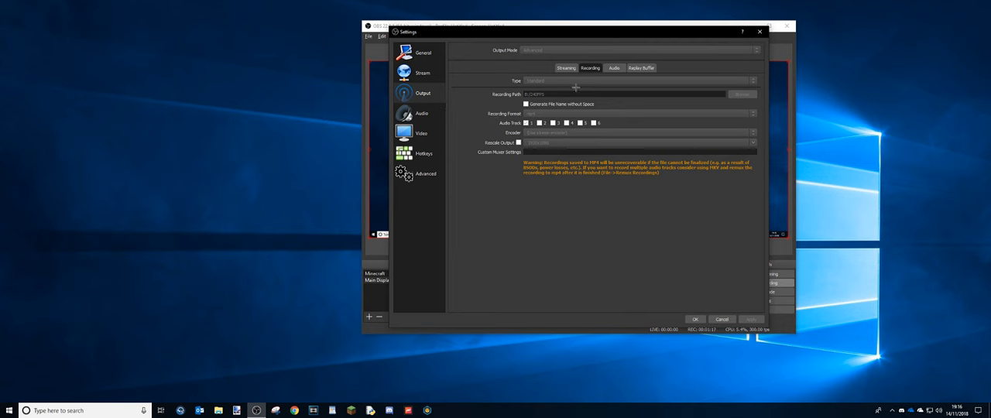
left_click(422, 113)
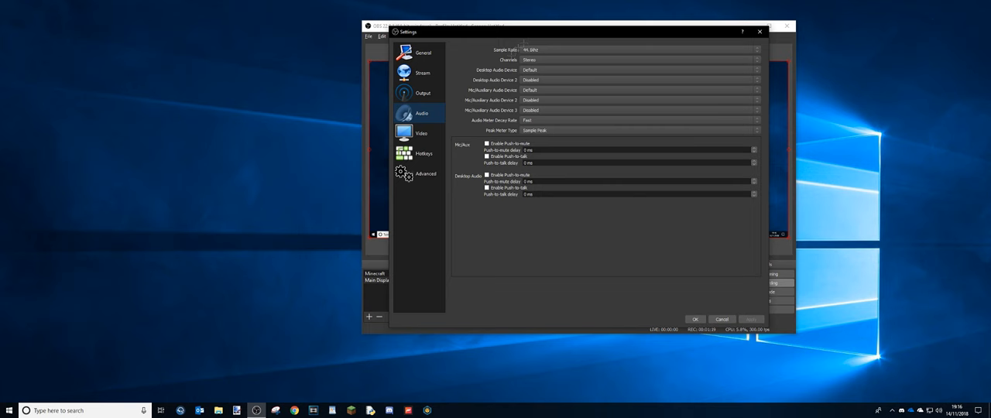
Review the Video resolution and frame rate settings, then show the Hotkeys section
left_click(421, 134)
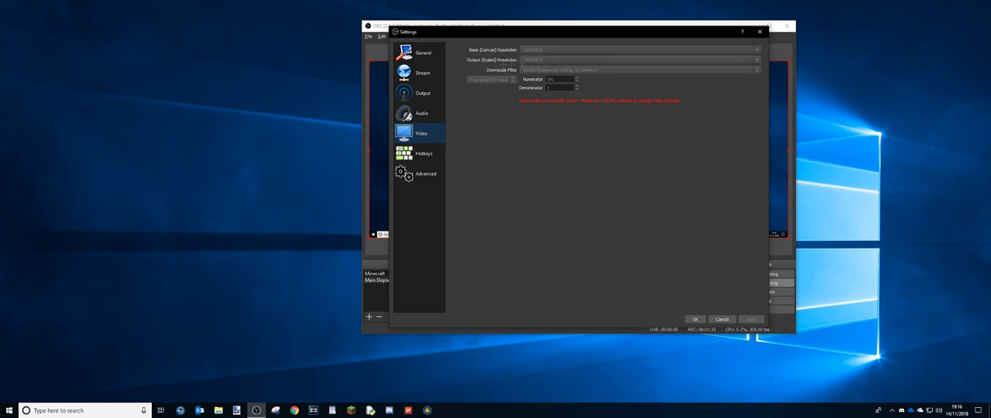
mouse_move(615, 81)
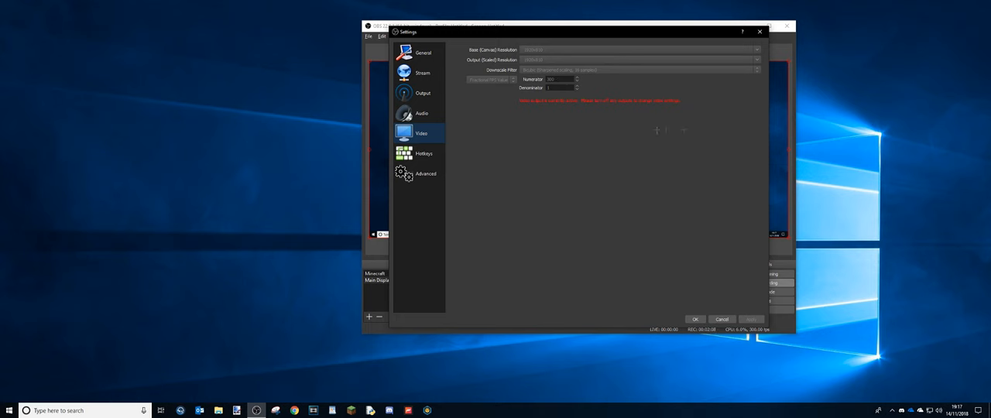
mouse_move(684, 189)
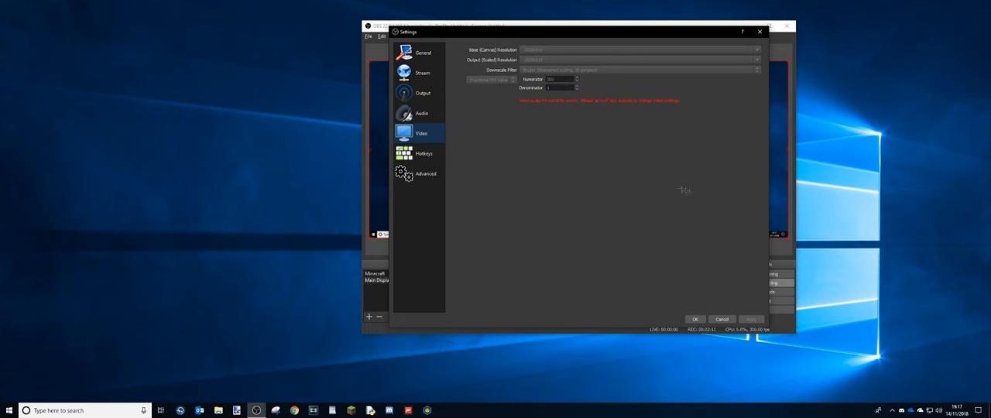
left_click(425, 152)
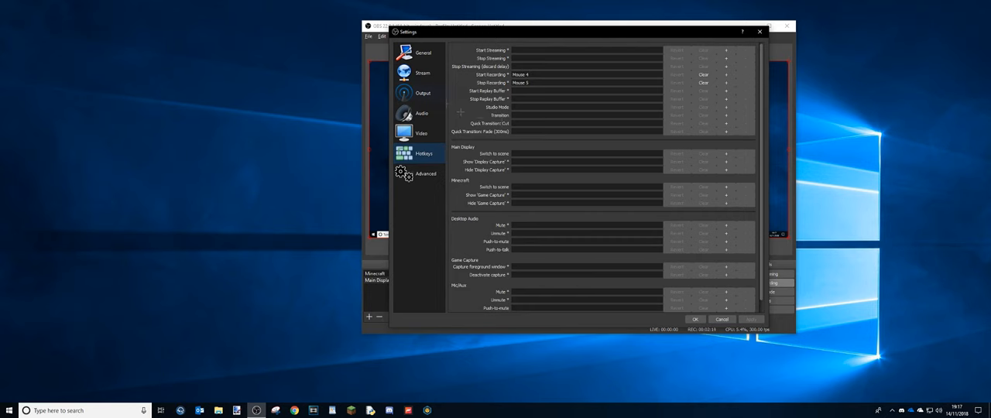
Scroll through the Advanced settings and close the Settings window with OK
left_click(425, 174)
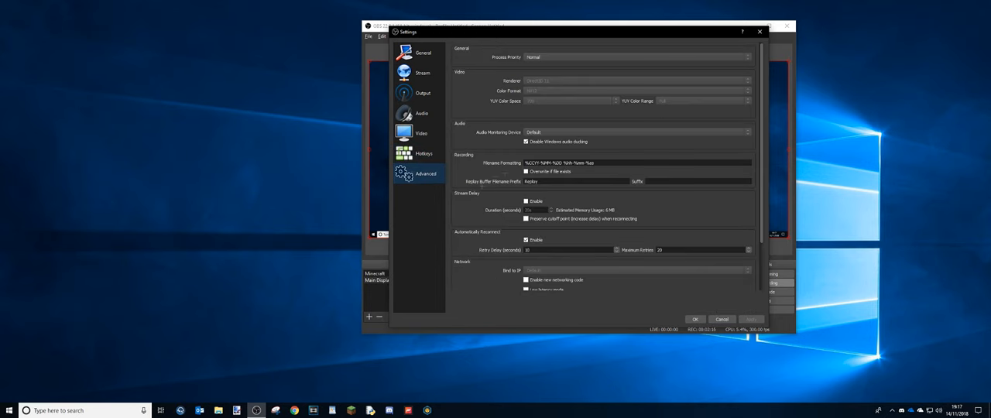
scroll("down", 3)
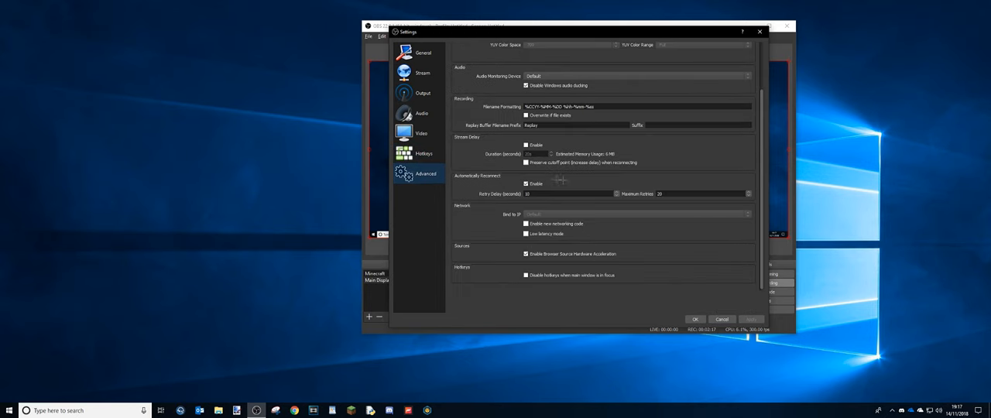
scroll("up", 3)
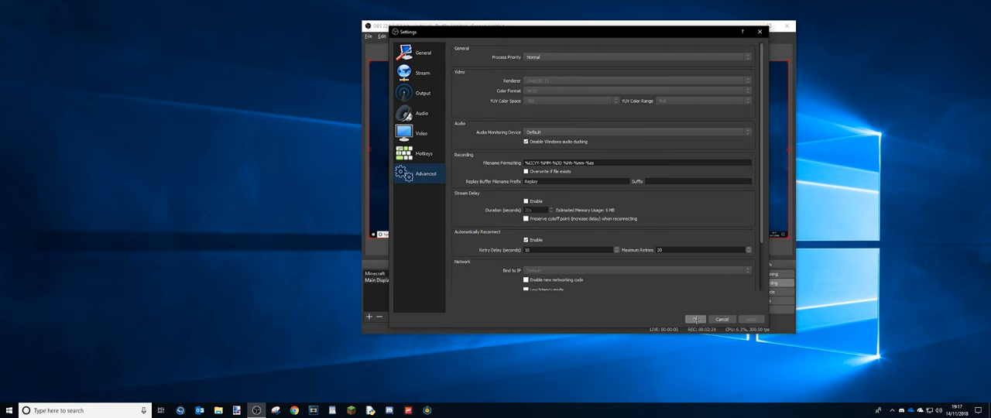
left_click(721, 320)
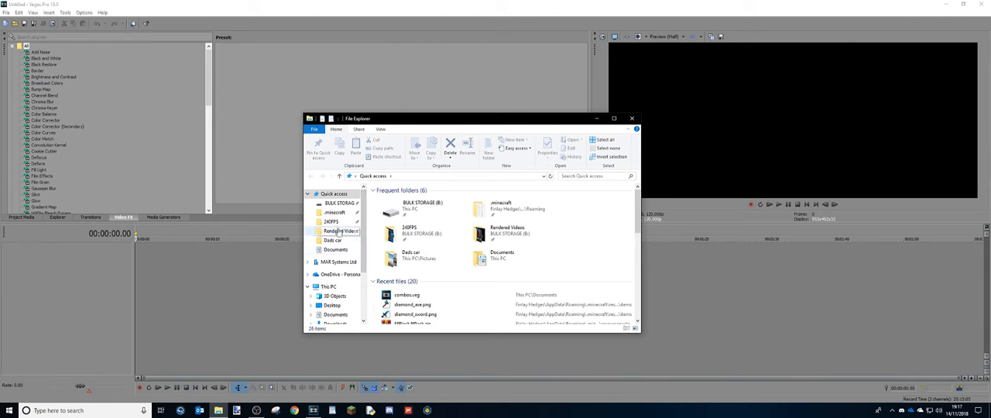
Open the recordings folder and place the Minecraft clip on the Vegas timeline
double_click(332, 223)
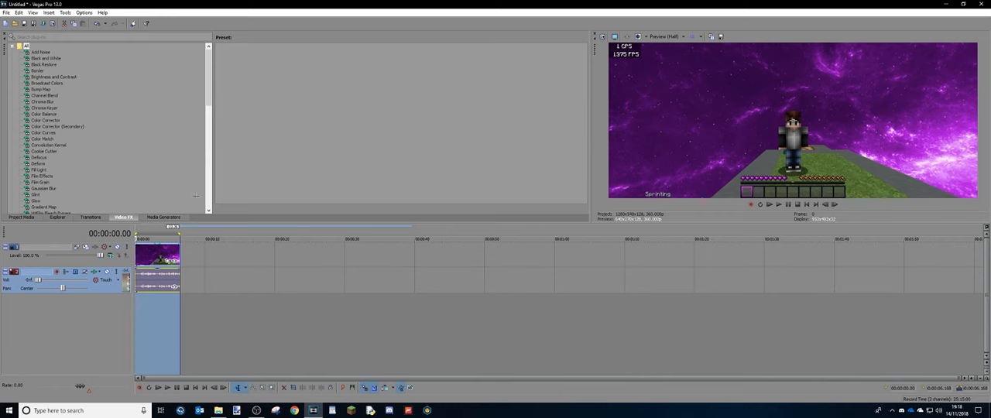
Start Render As and select the 1440p 2560x1440 template under Windows Media Video V11
left_click(6, 13)
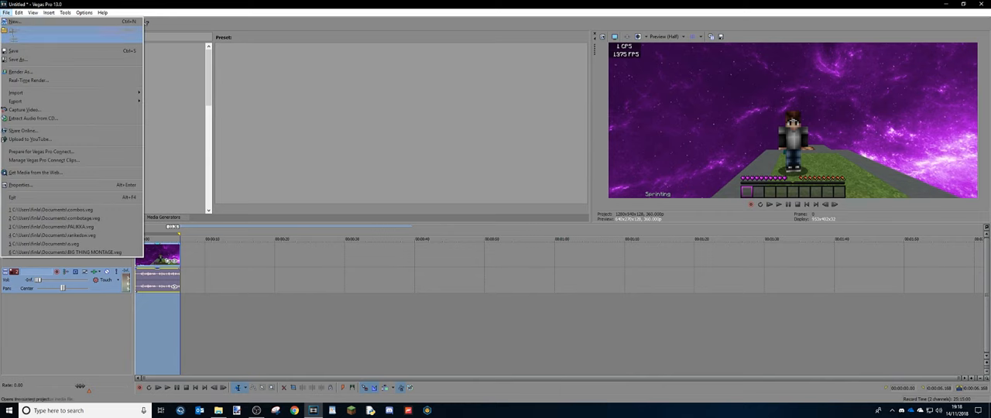
left_click(19, 71)
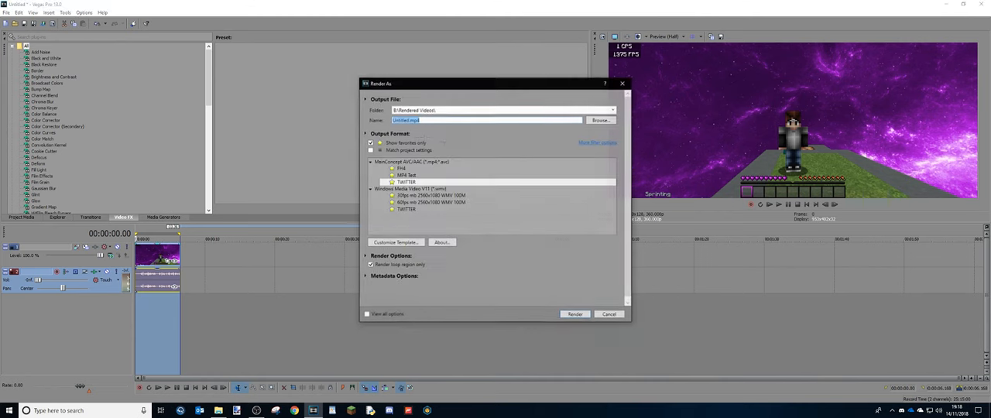
left_click(433, 201)
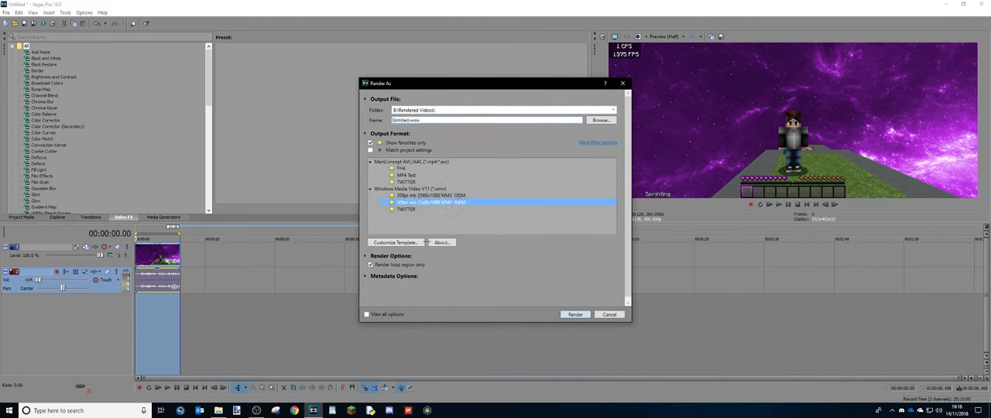
left_click(396, 242)
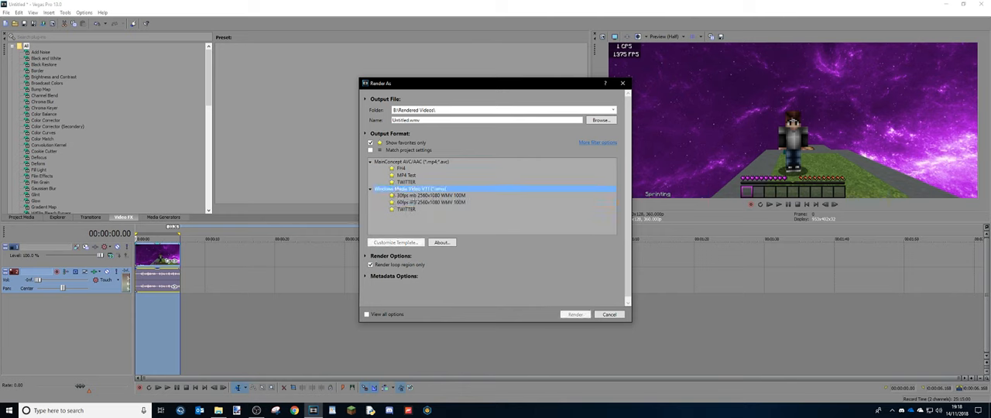
left_click(372, 189)
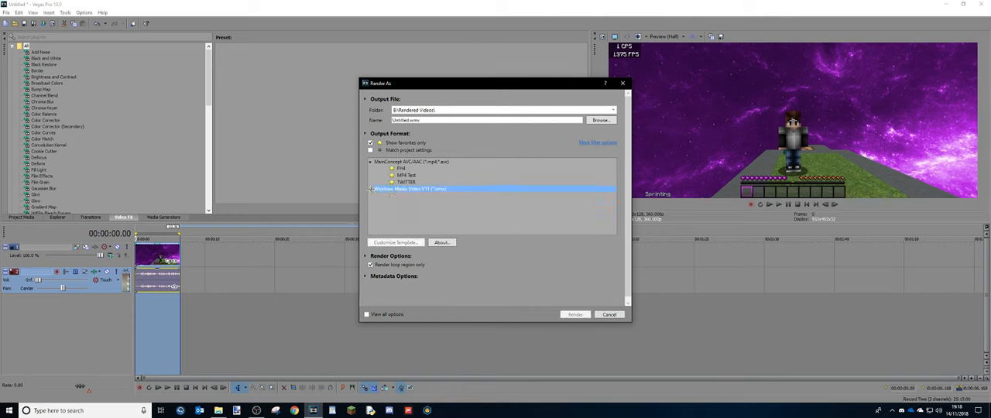
left_click(372, 143)
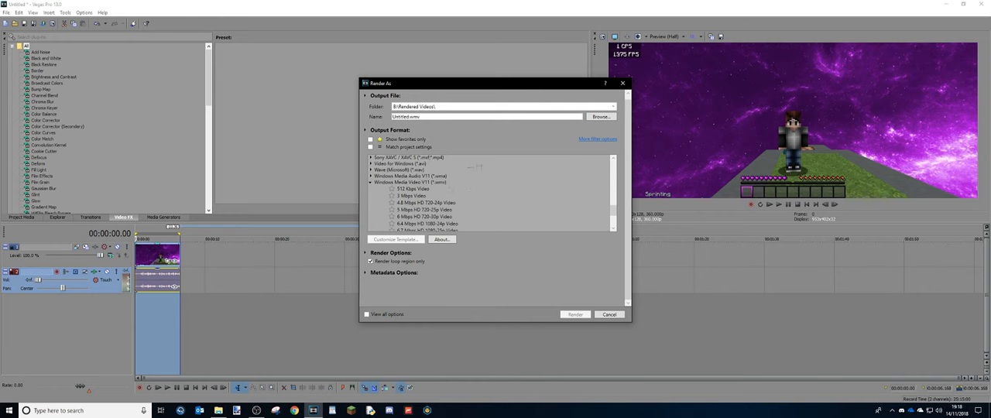
scroll("down", 3)
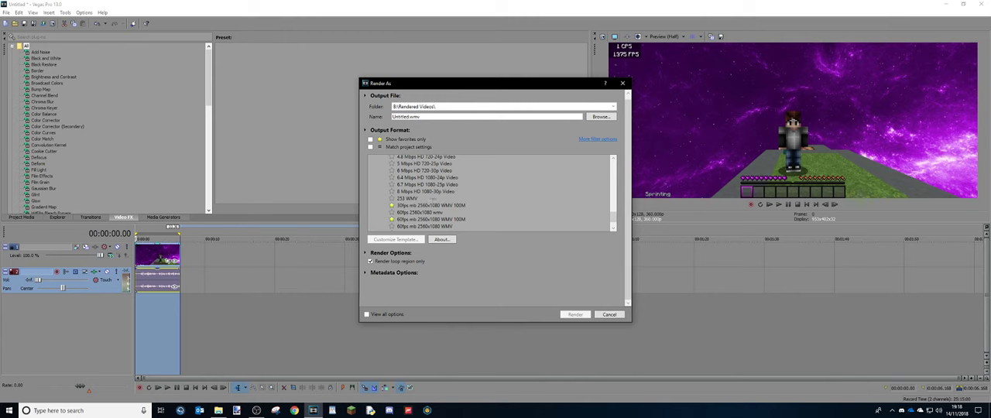
left_click(395, 238)
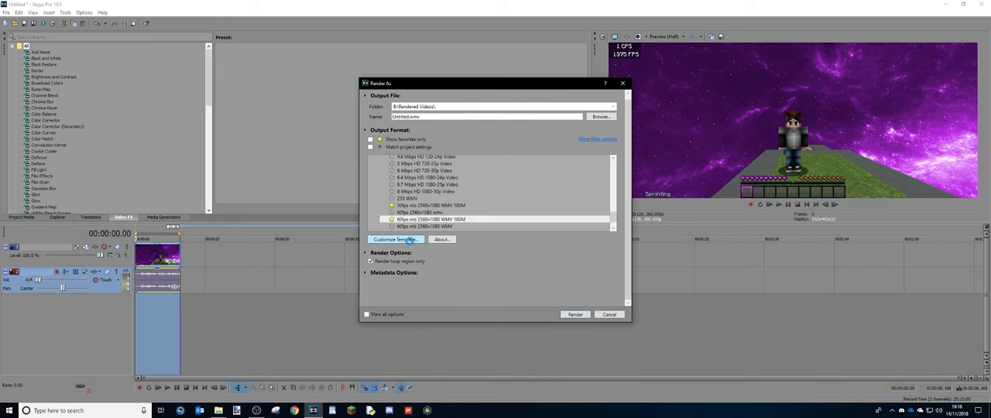
Customise the template: rename it, set Video frame size and rate, check Bit rate and Project, confirm
left_click(397, 239)
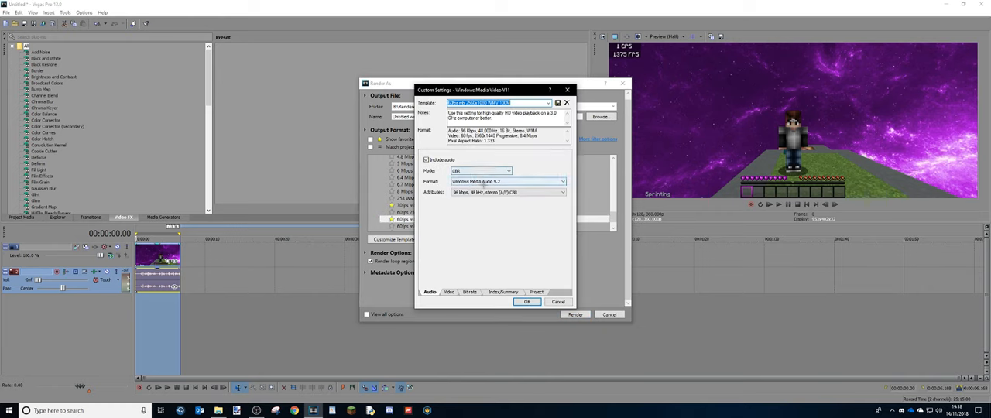
left_click(449, 291)
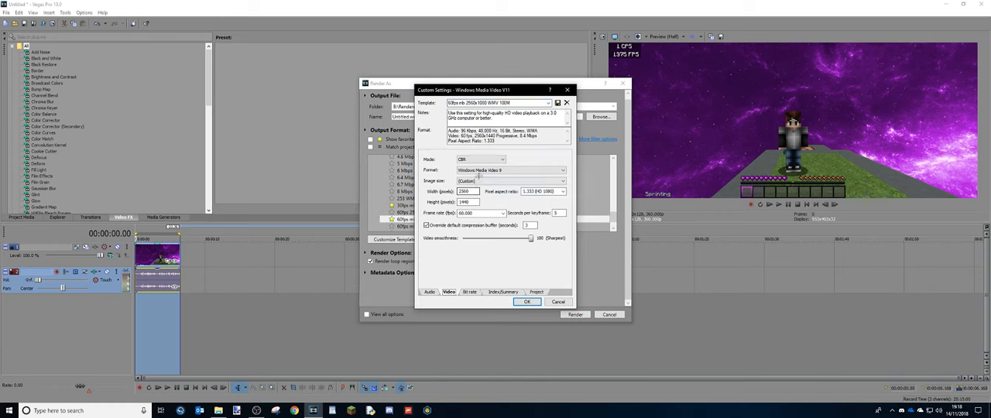
triple_click(465, 193)
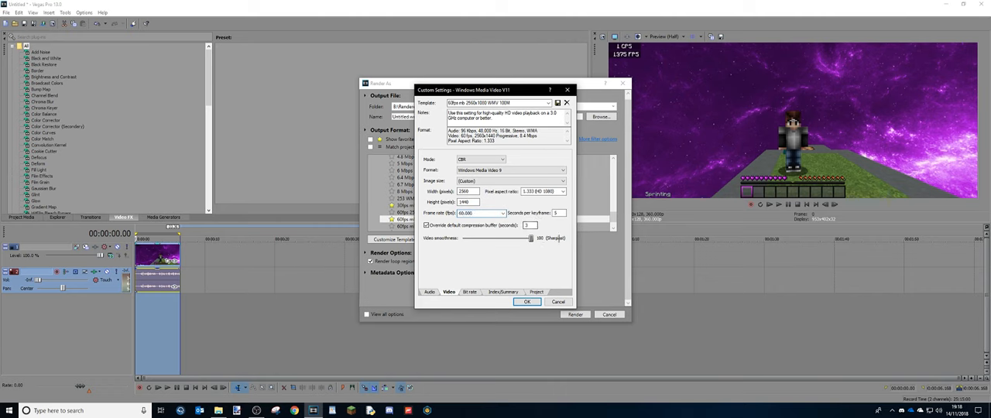
left_click(470, 291)
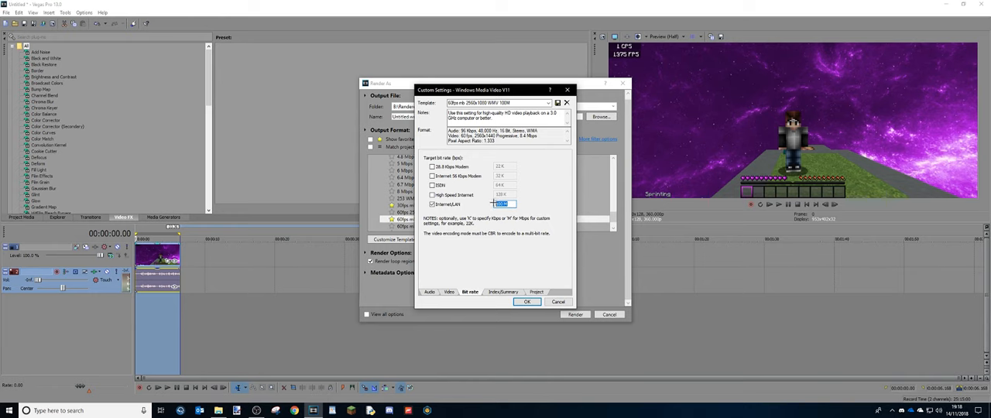
left_click(501, 291)
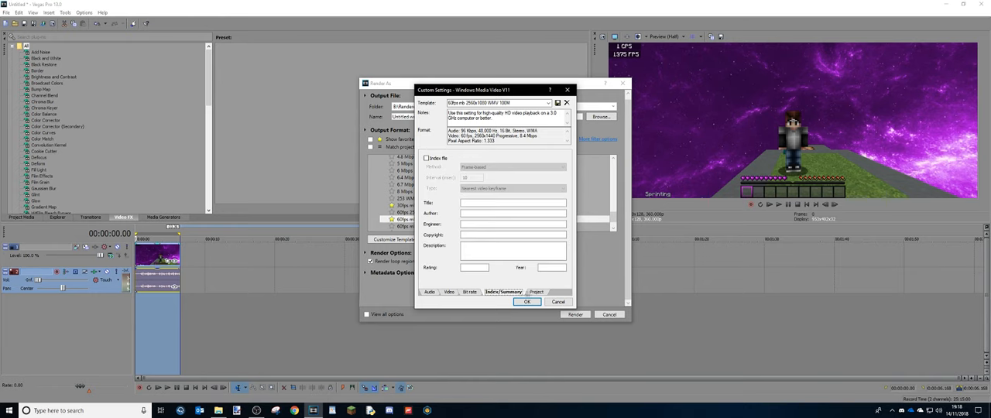
left_click(536, 291)
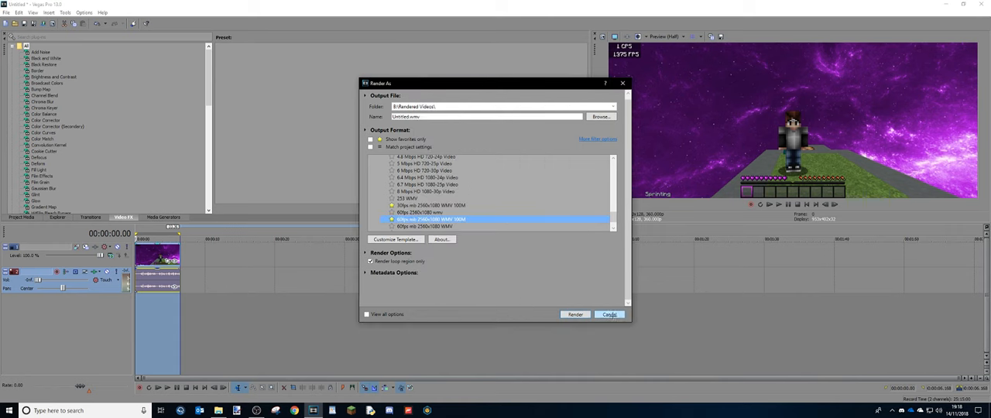
Cancel the render and add Sony Sharpen and Sony Color Corrector as Video Output FX
left_click(610, 314)
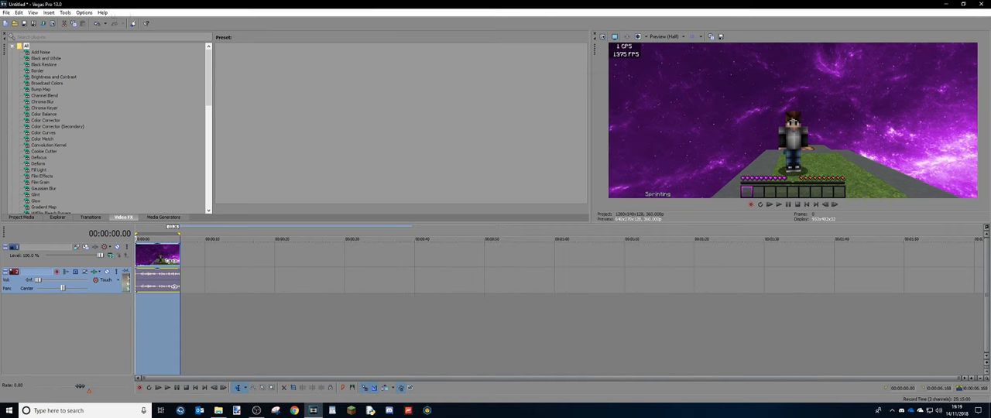
left_click(65, 13)
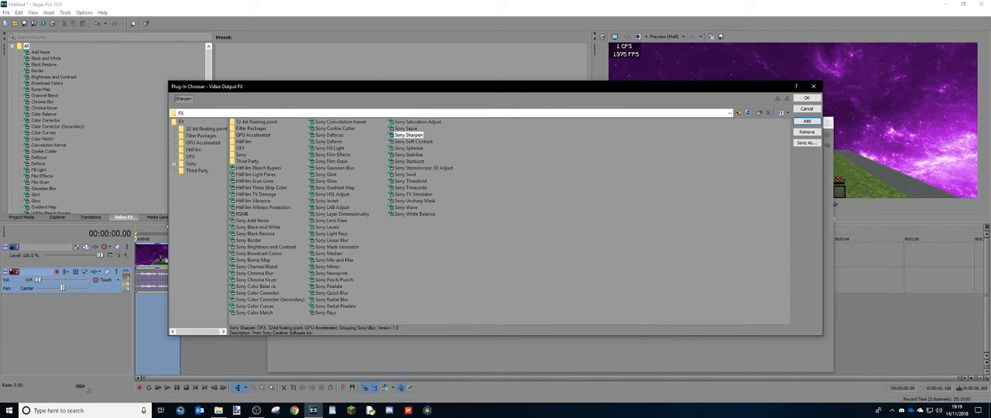
left_click(258, 293)
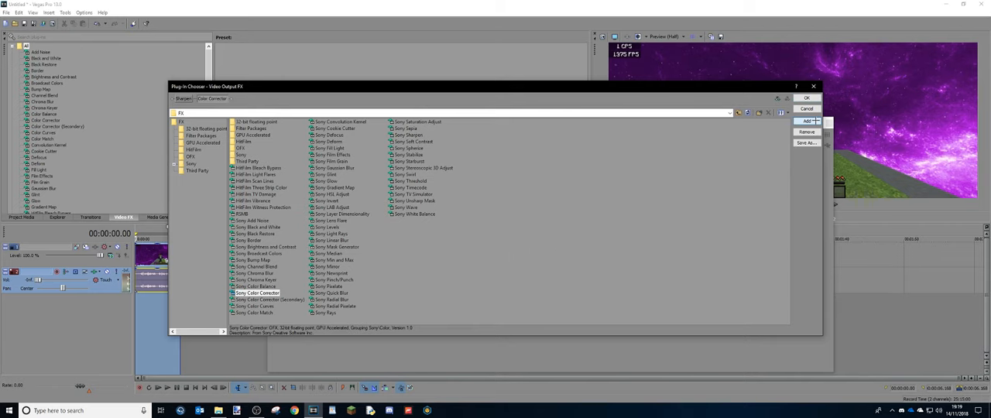
left_click(807, 98)
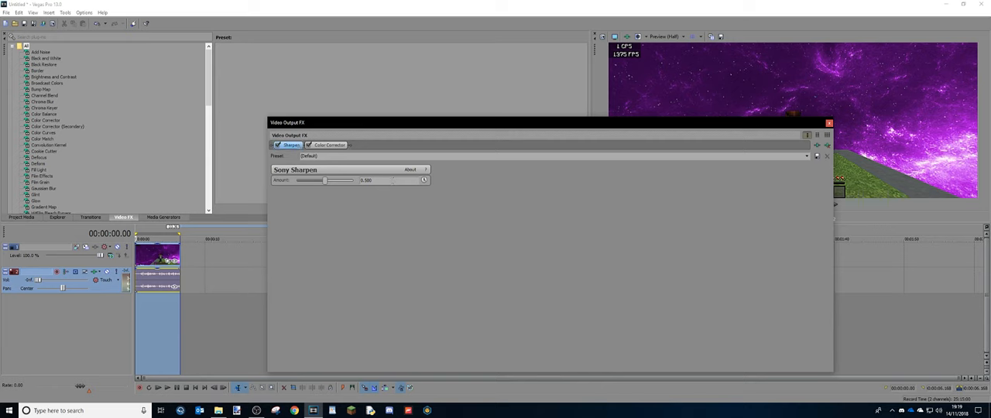
Adjust the Color Corrector saturation and Sharpen amount, then close Video Output FX
left_click(328, 145)
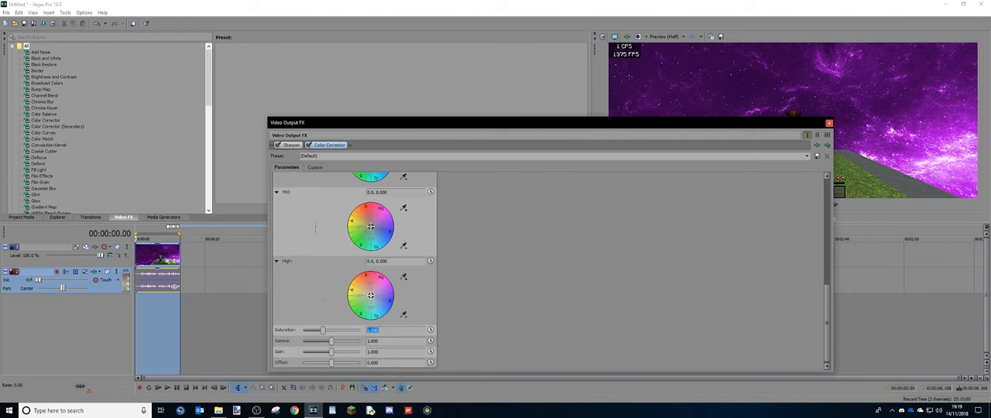
left_click(289, 144)
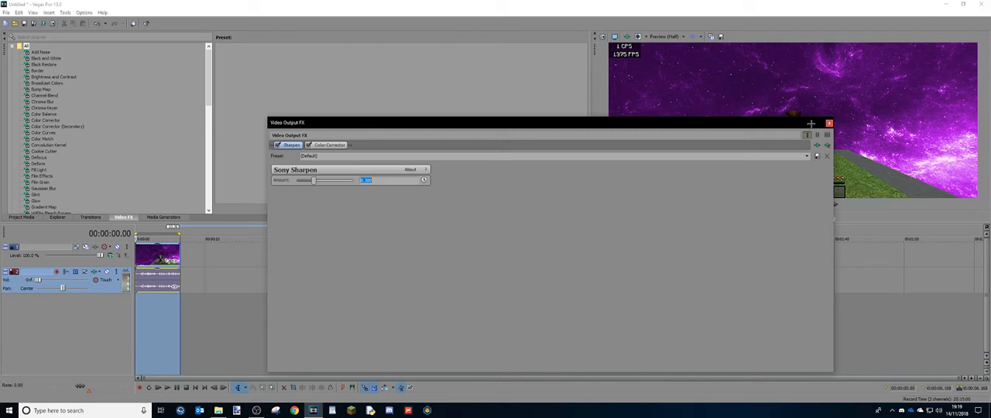
left_click(829, 124)
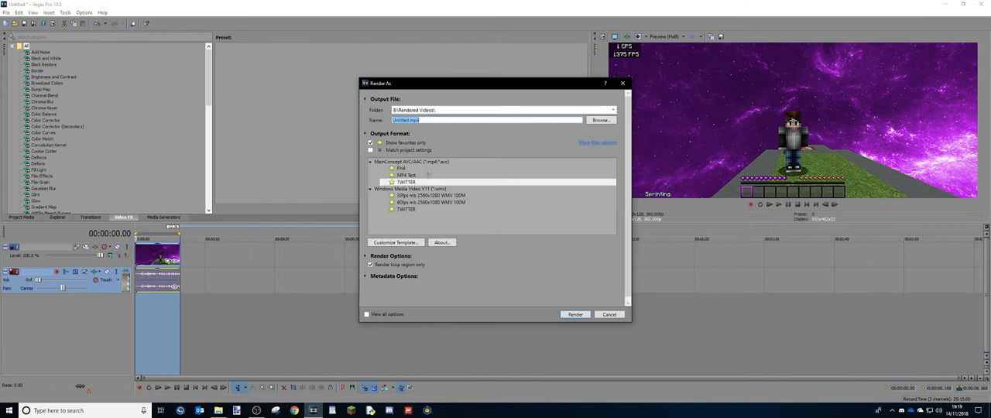
Render the clip to file using the custom 1440p WMV template
left_click(431, 202)
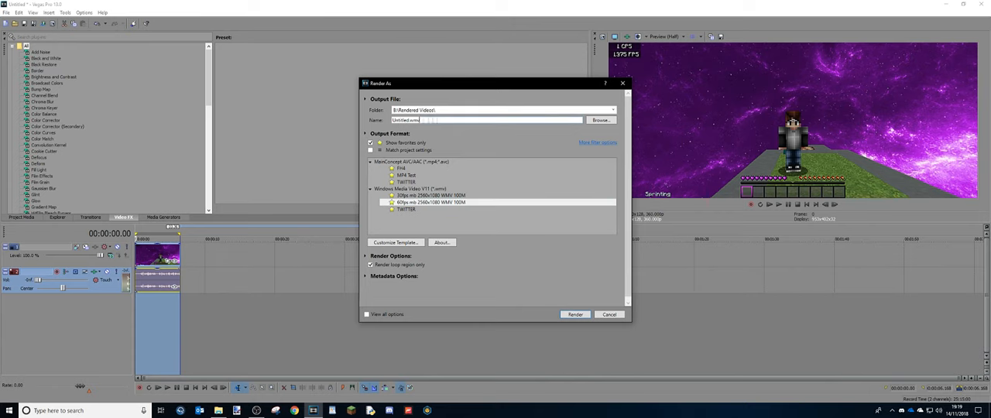
left_click(575, 314)
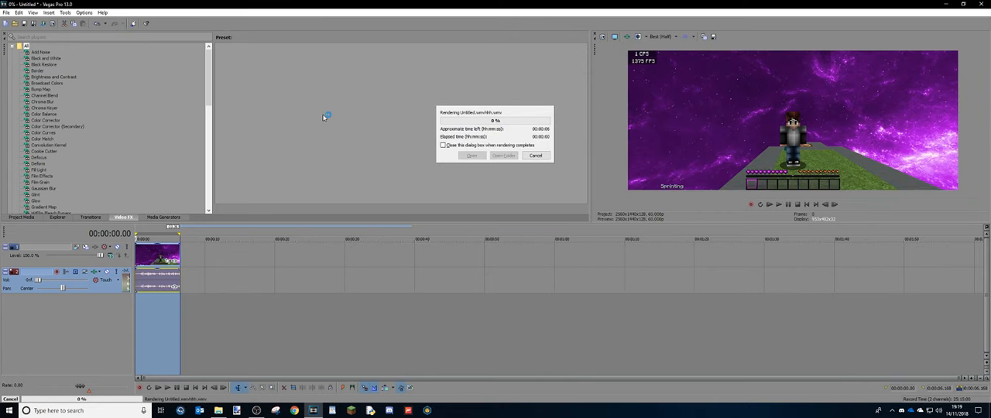